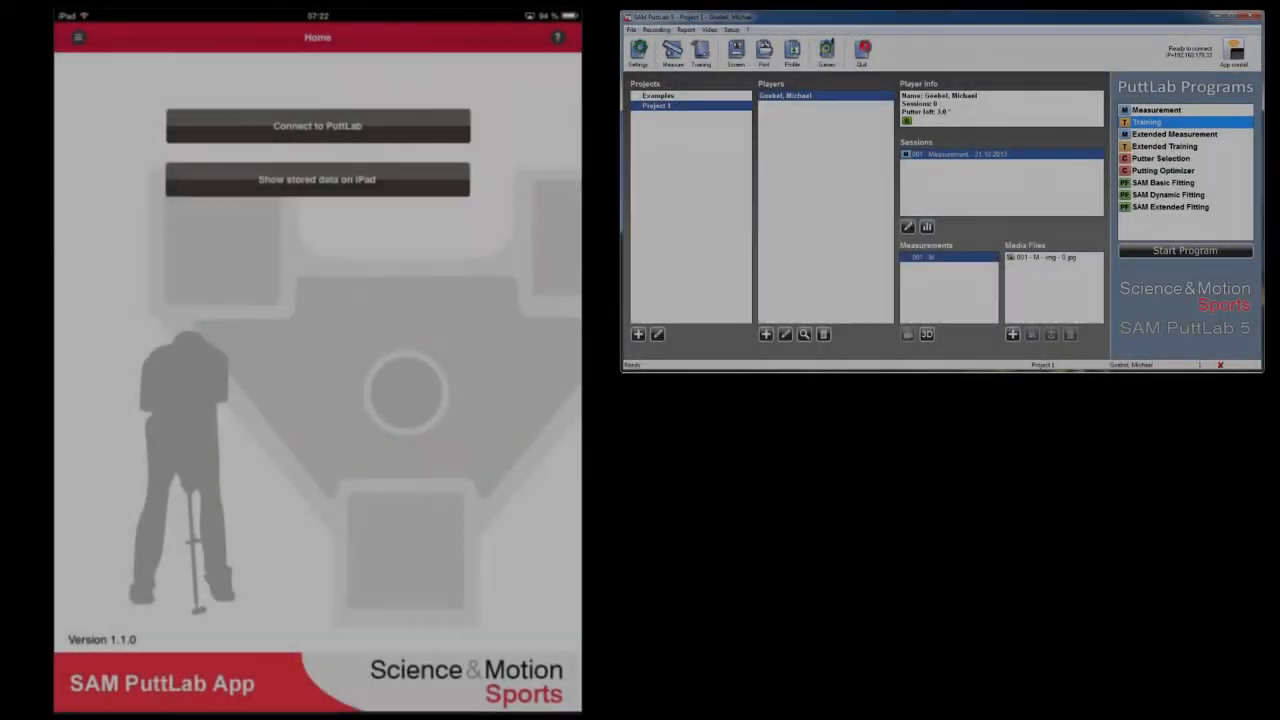
Connect the iPad app to PuttLab on the PC in remote mode.
left_click(317, 125)
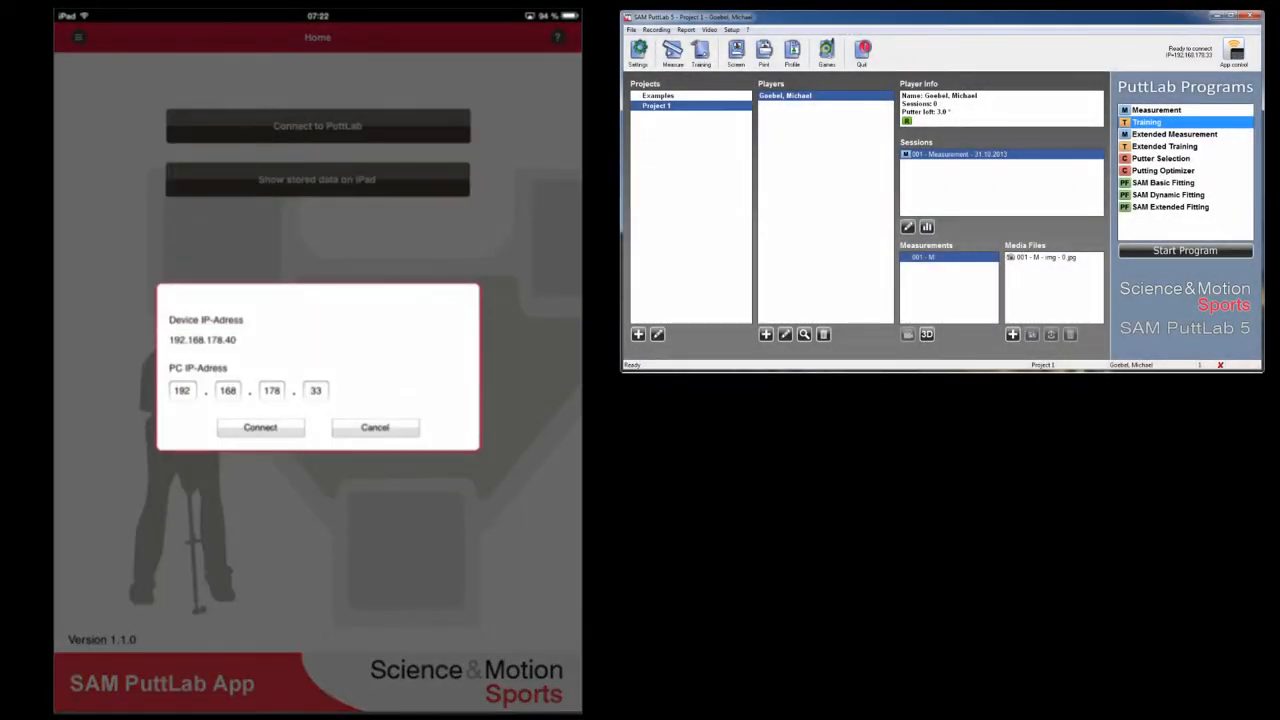
left_click(260, 427)
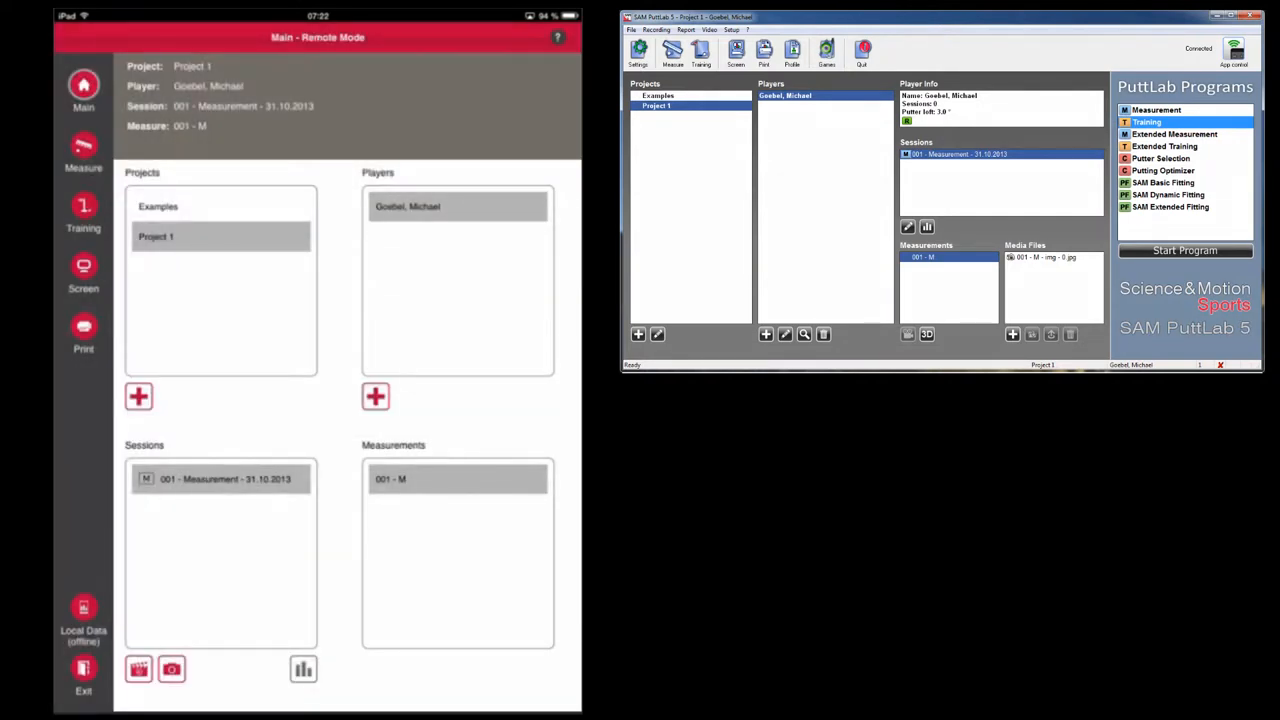
Launch a measurement with No Report selected to display afterwards.
left_click(83, 150)
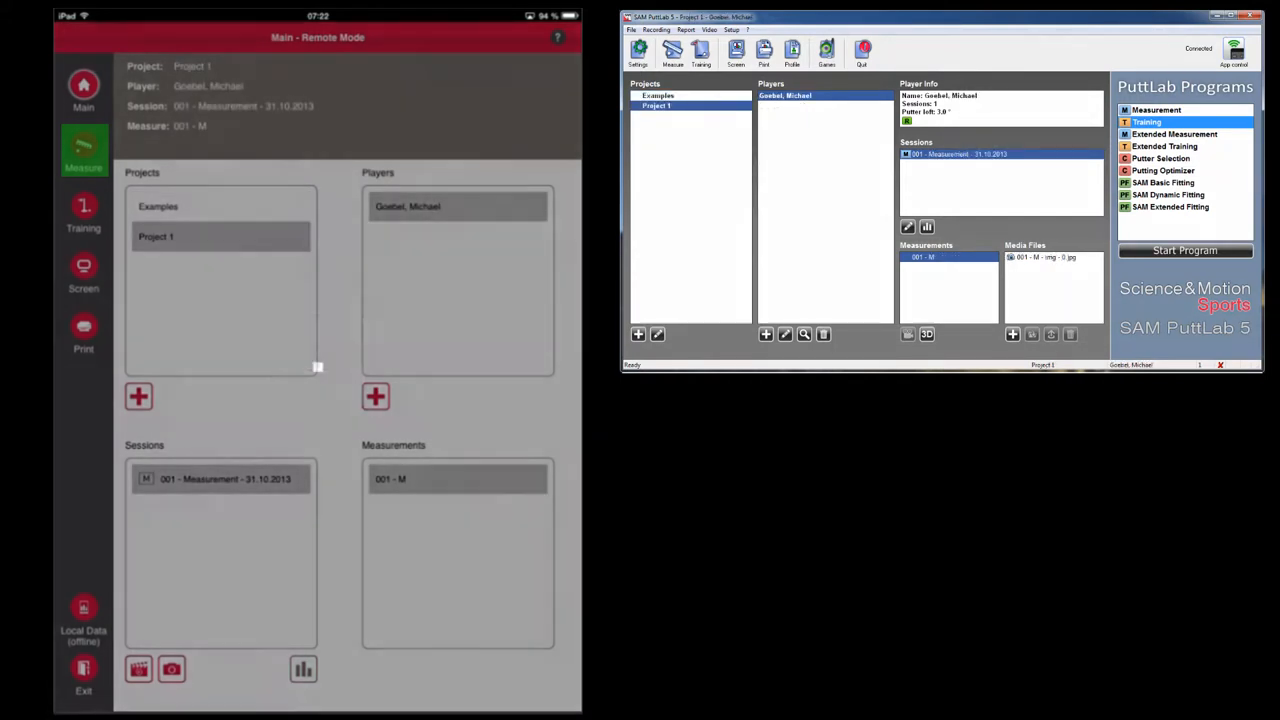
left_click(83, 150)
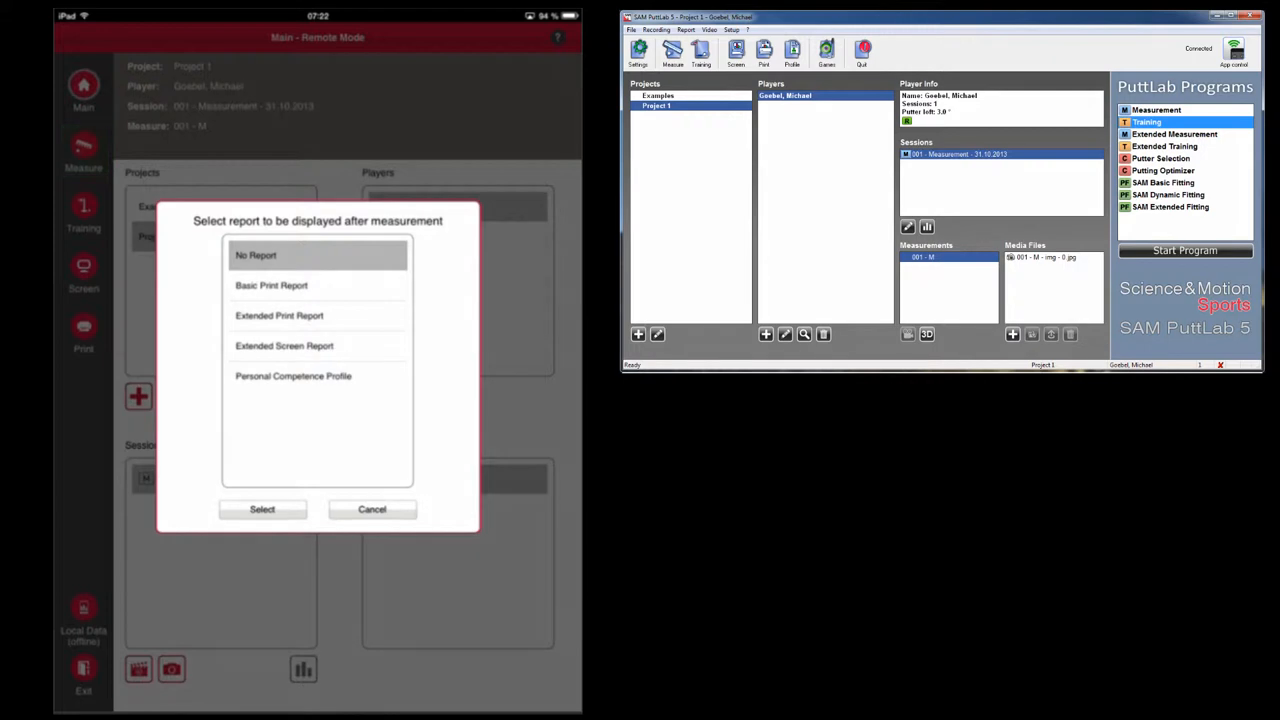
left_click(279, 315)
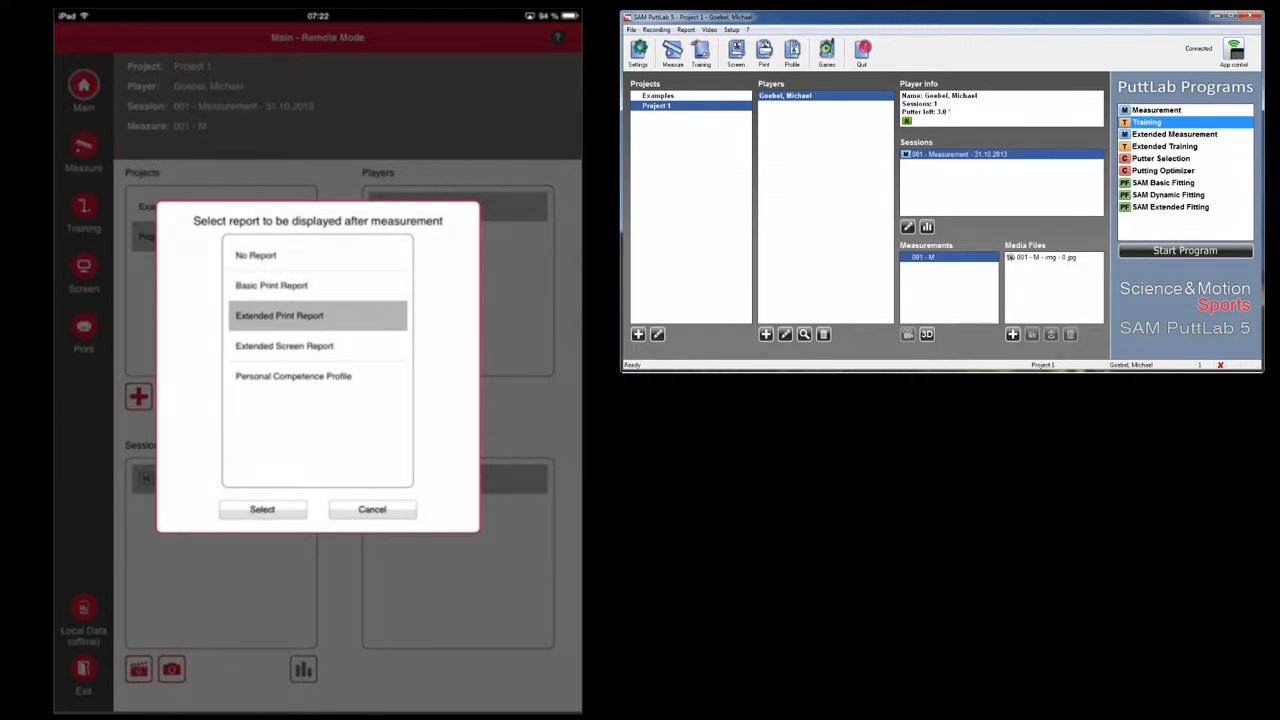
left_click(317, 255)
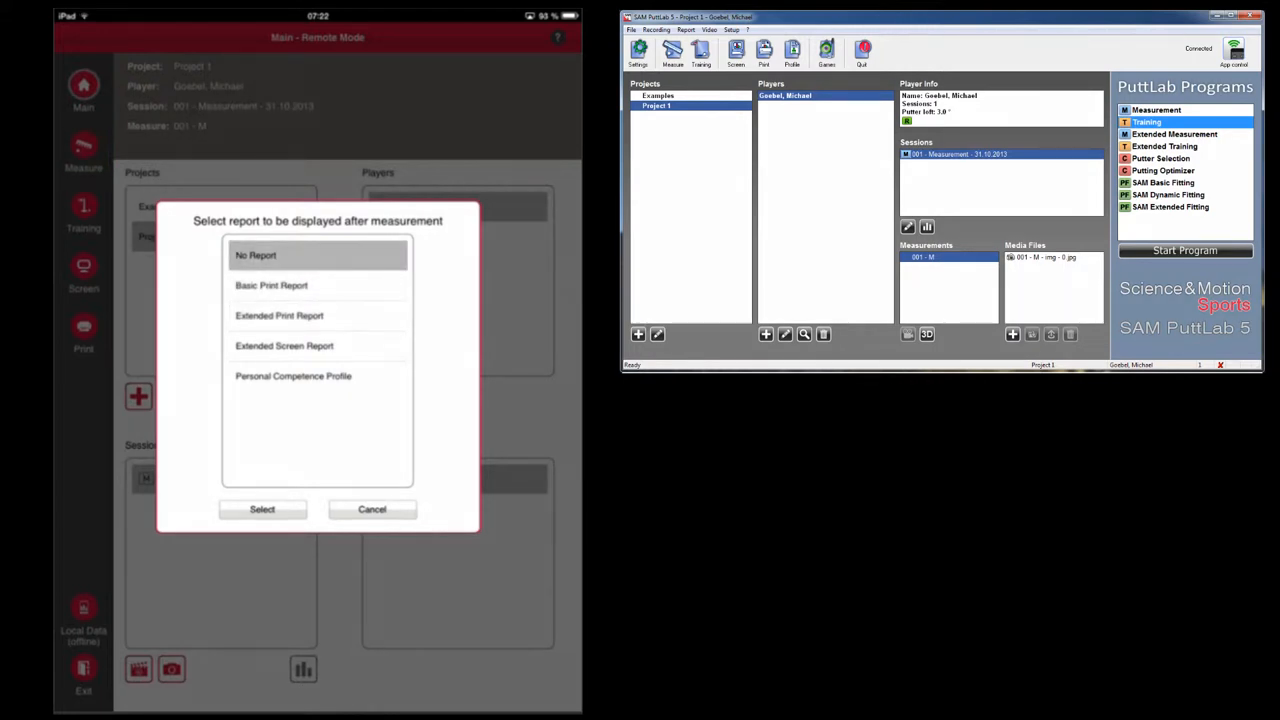
left_click(261, 509)
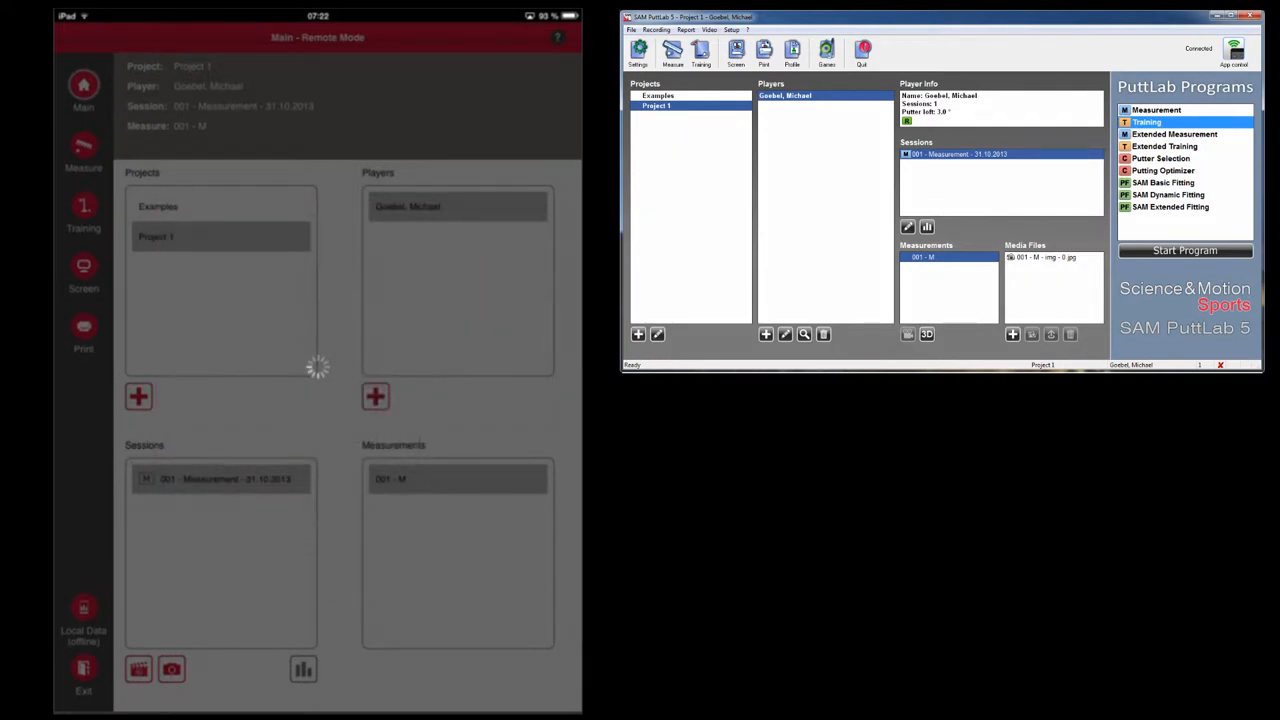
Calibrate the measuring system and record four putts for session 002.
left_click(1184, 250)
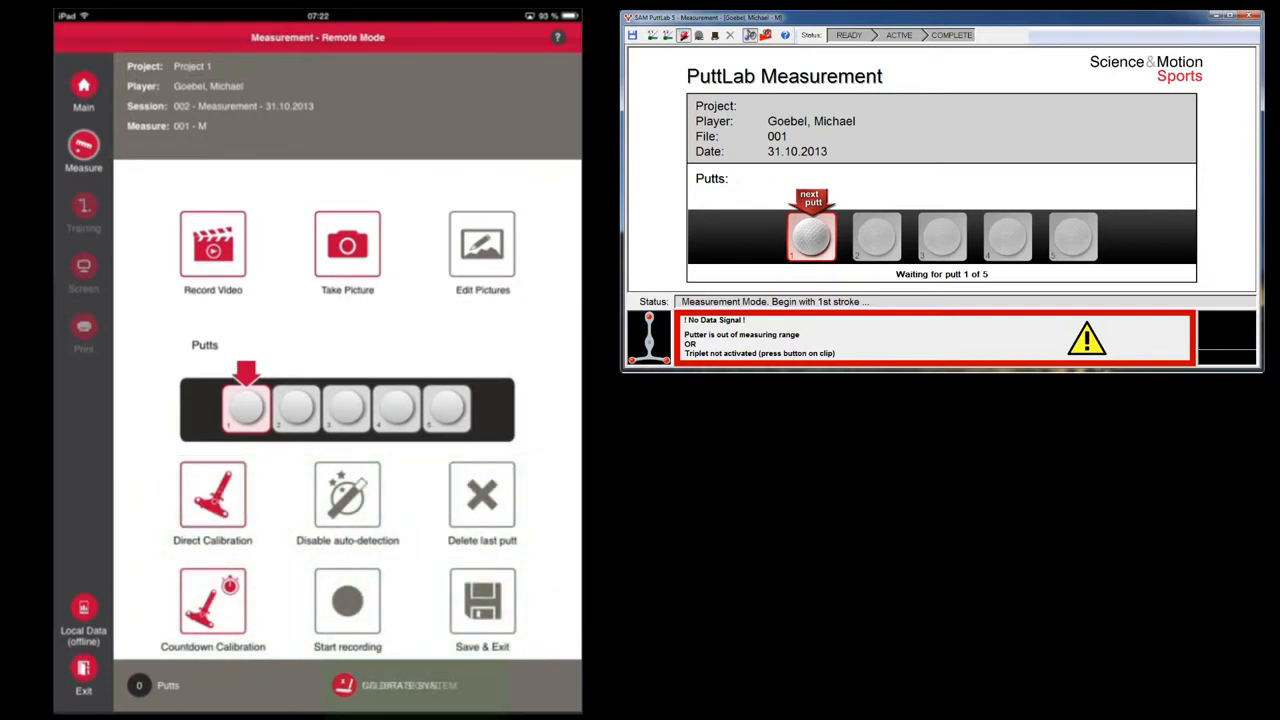
left_click(410, 685)
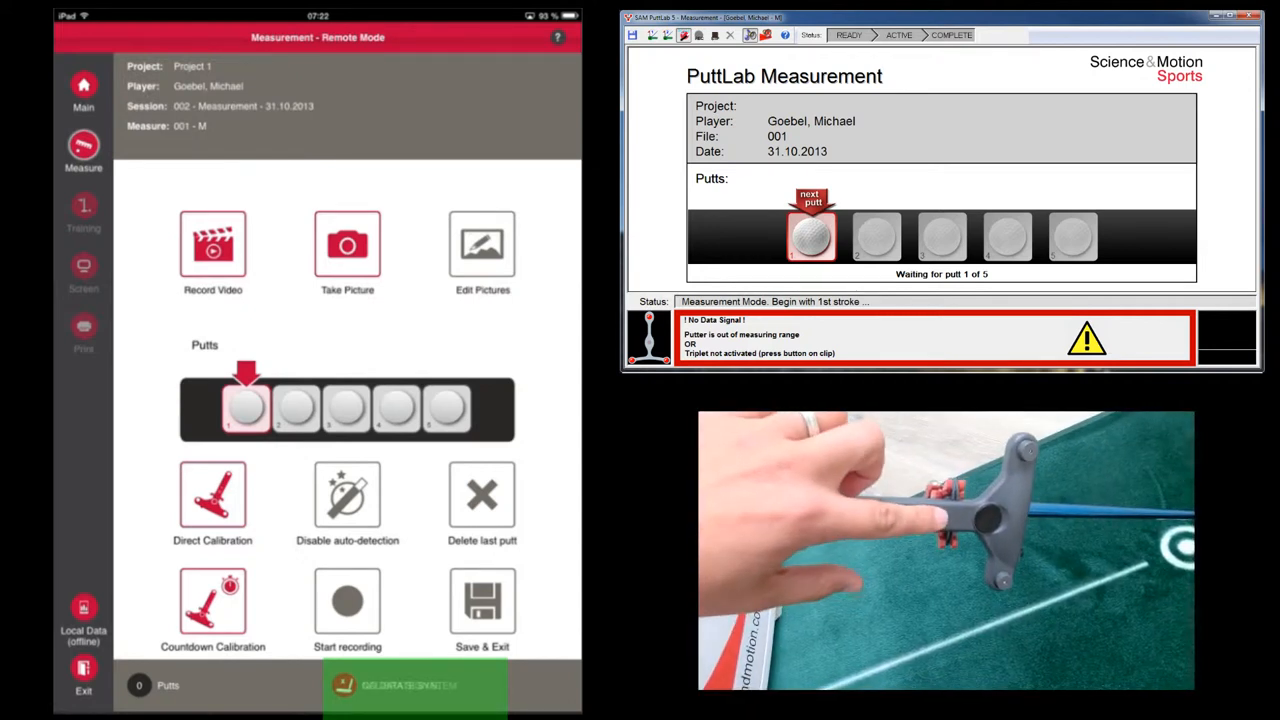
left_click(414, 685)
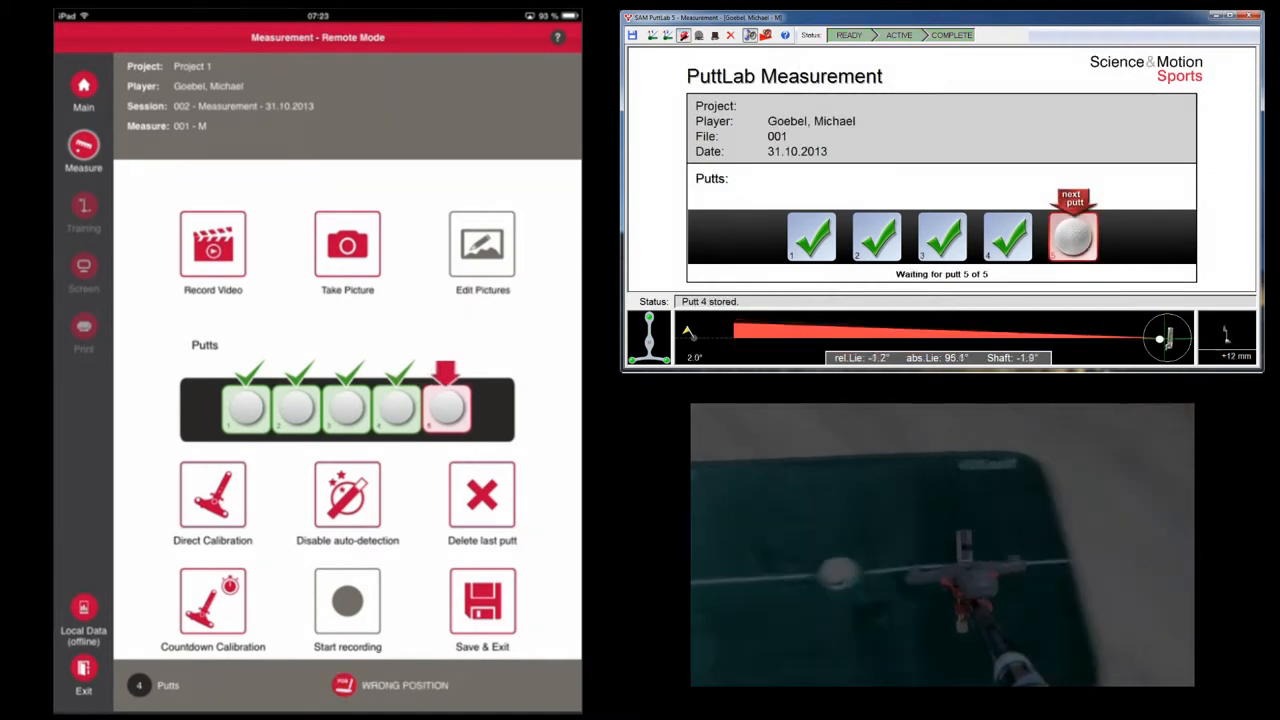
Photograph the putter and save session 002, returning to Main.
left_click(347, 247)
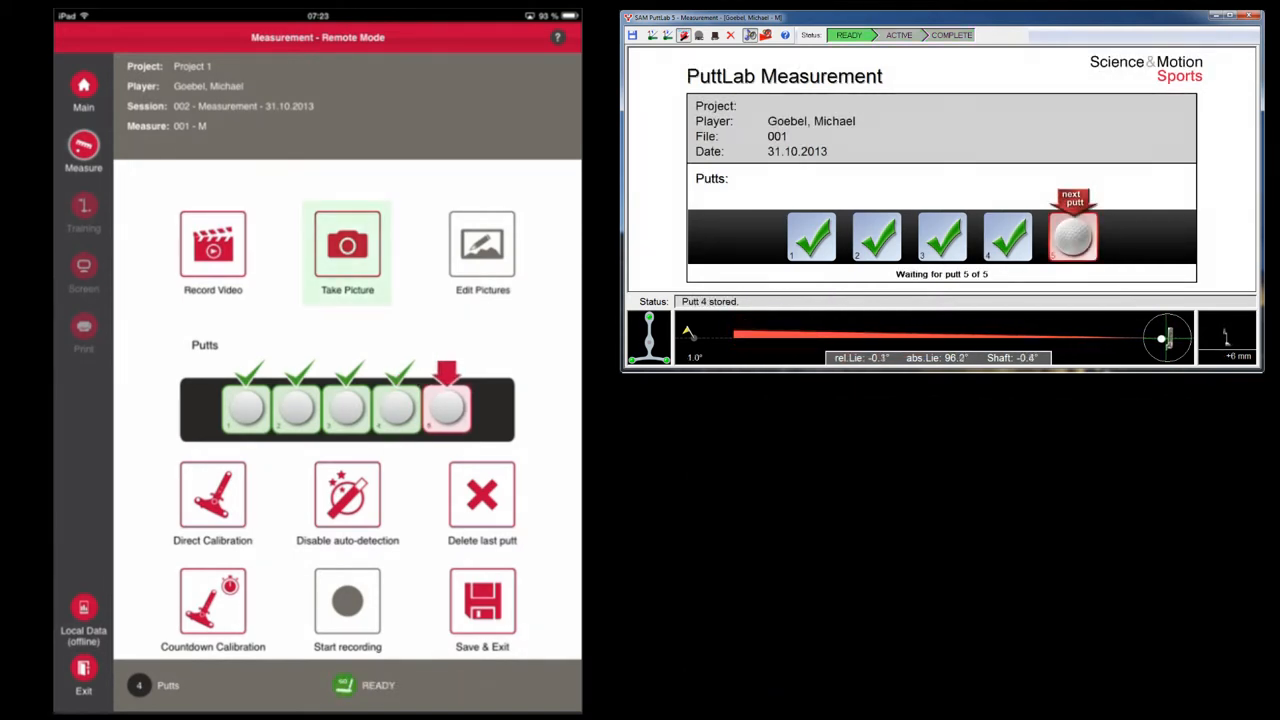
left_click(347, 250)
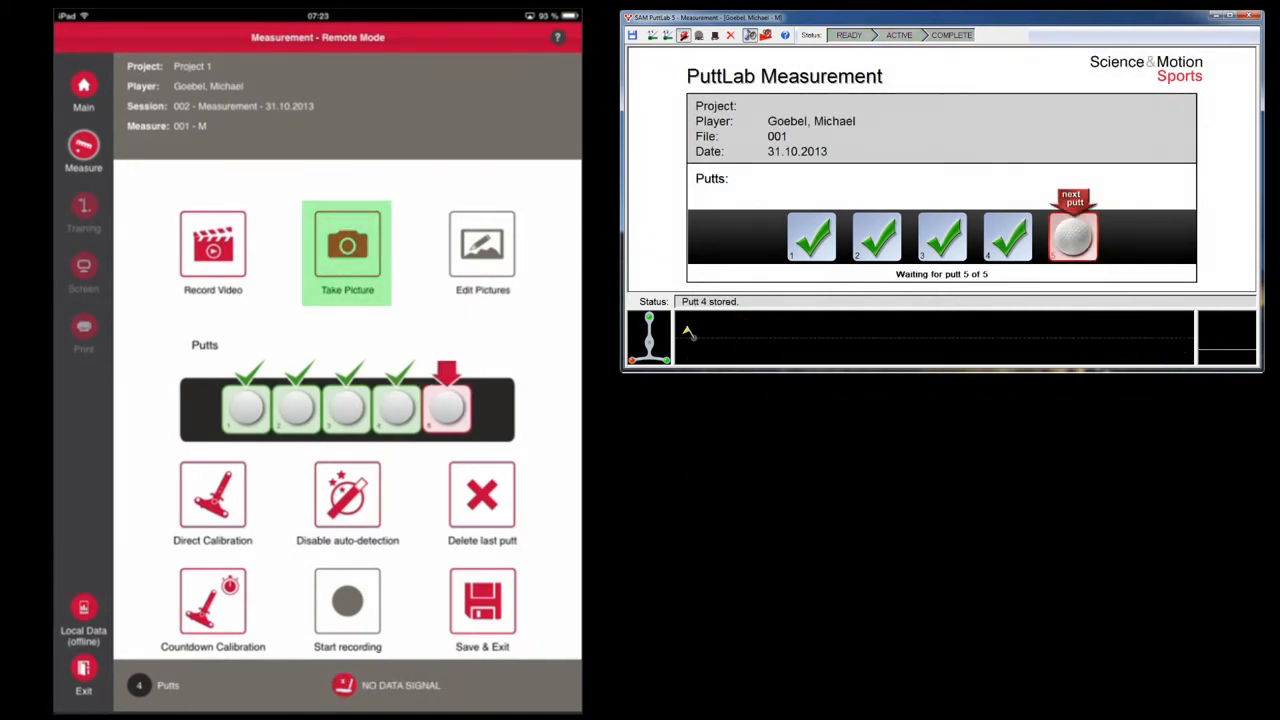
left_click(347, 245)
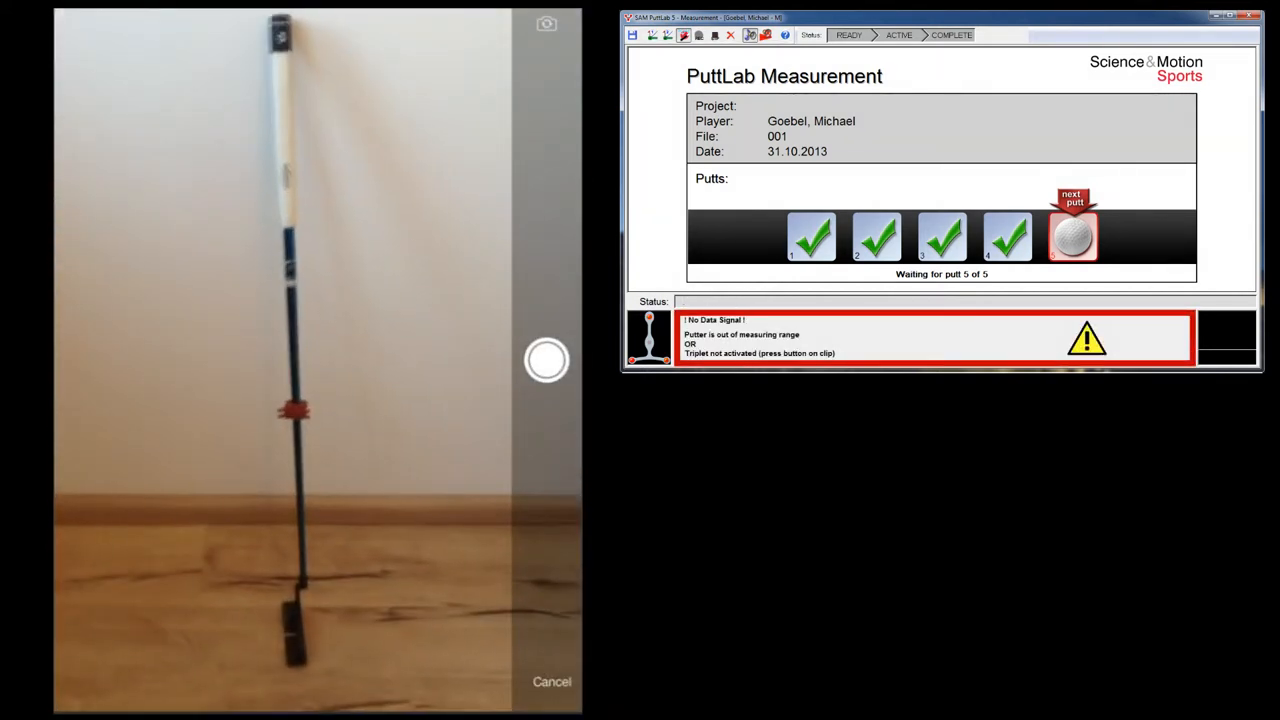
left_click(546, 360)
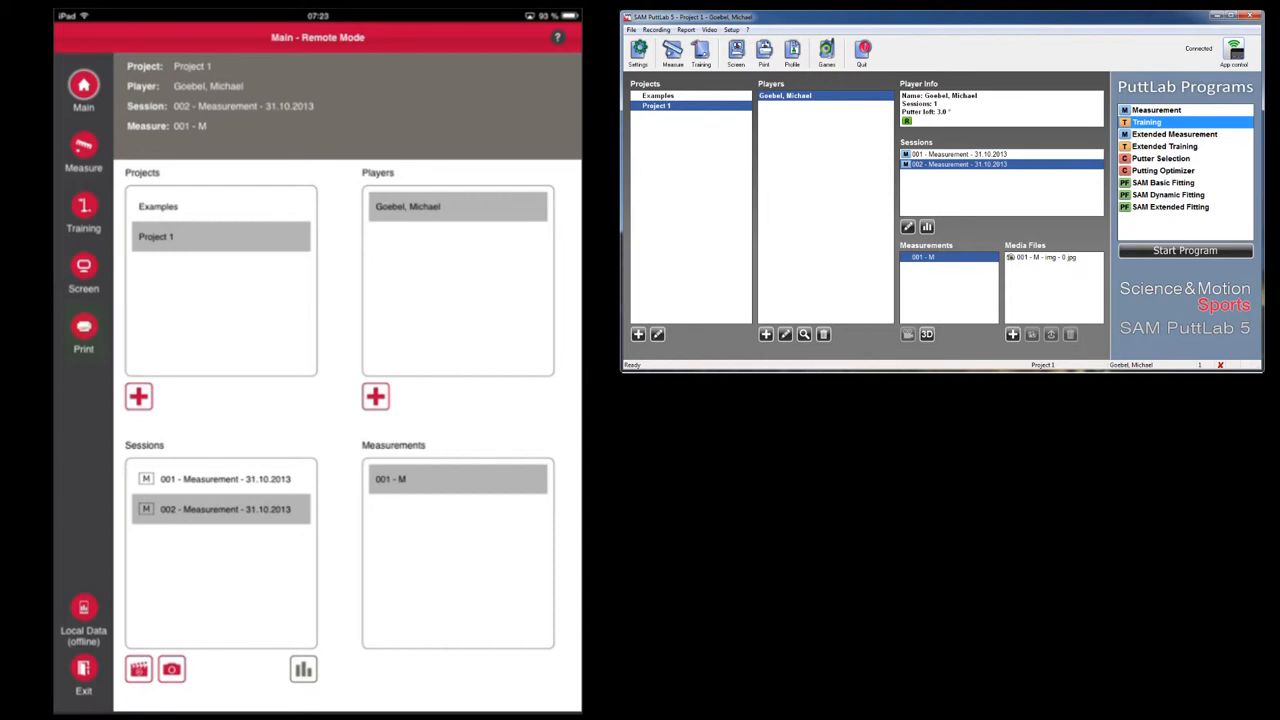
Display the Extended Print Report for session 002 from the Print options.
left_click(83, 330)
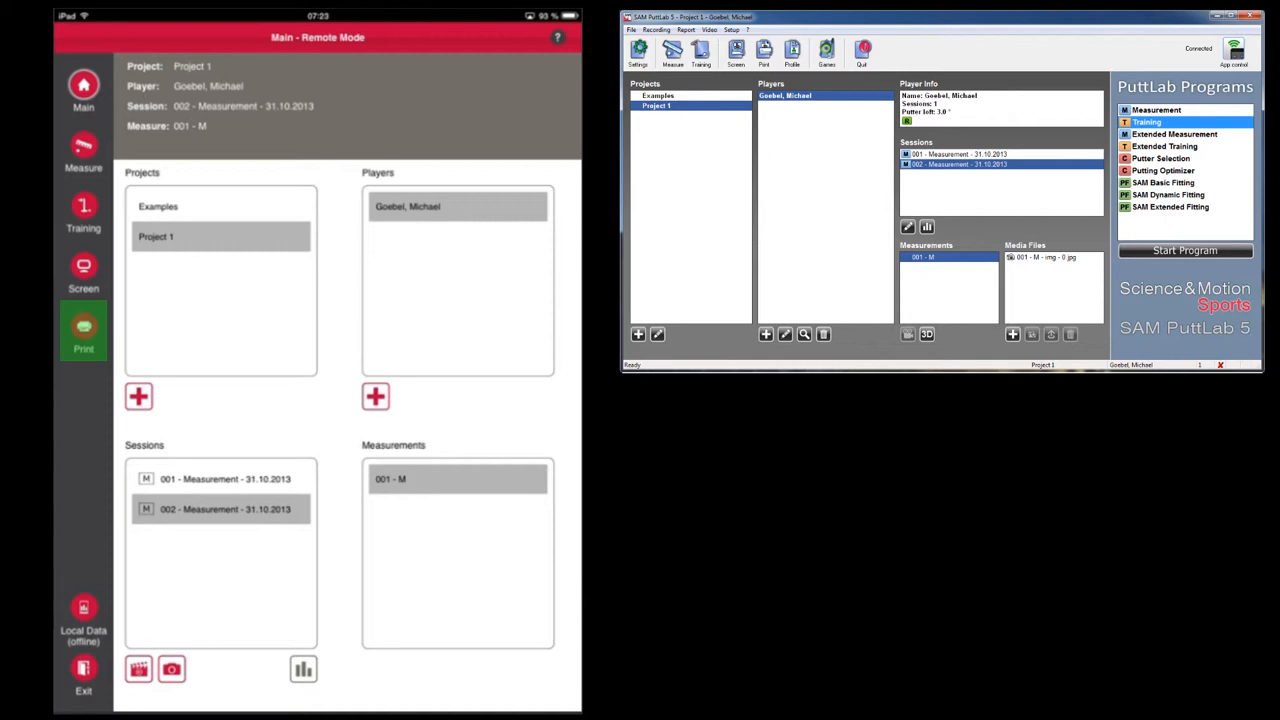
left_click(83, 330)
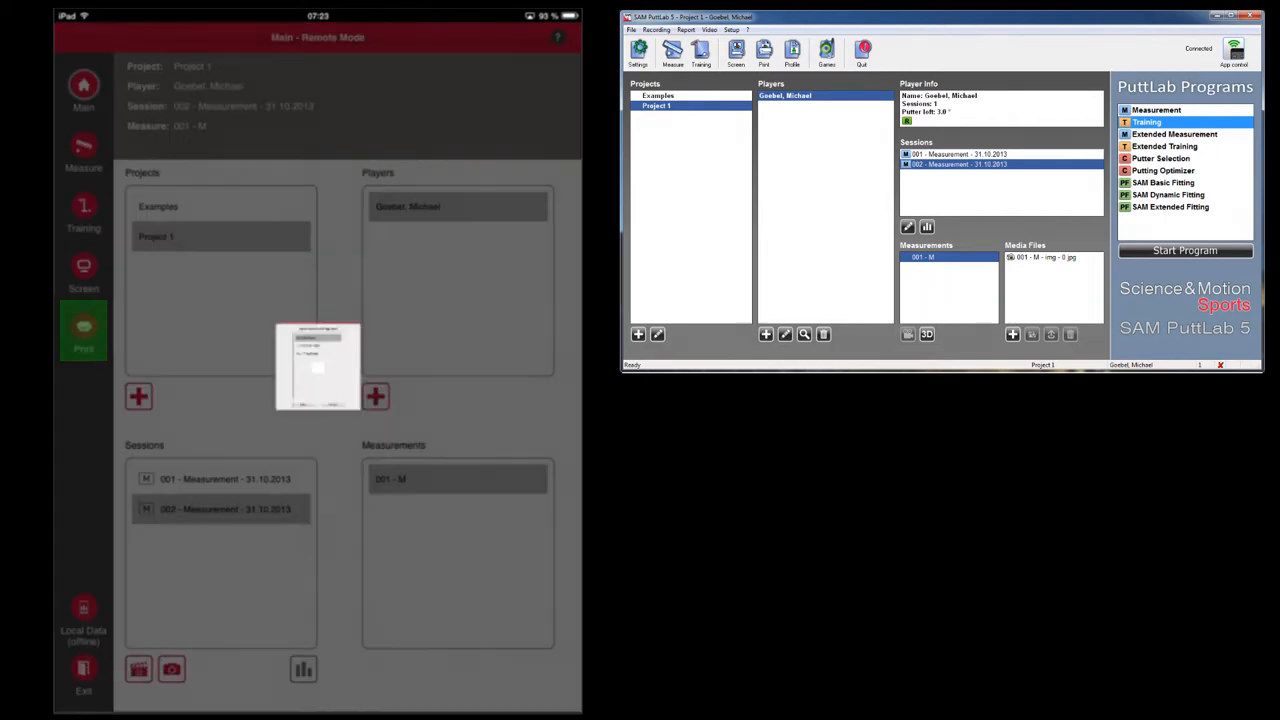
left_click(83, 330)
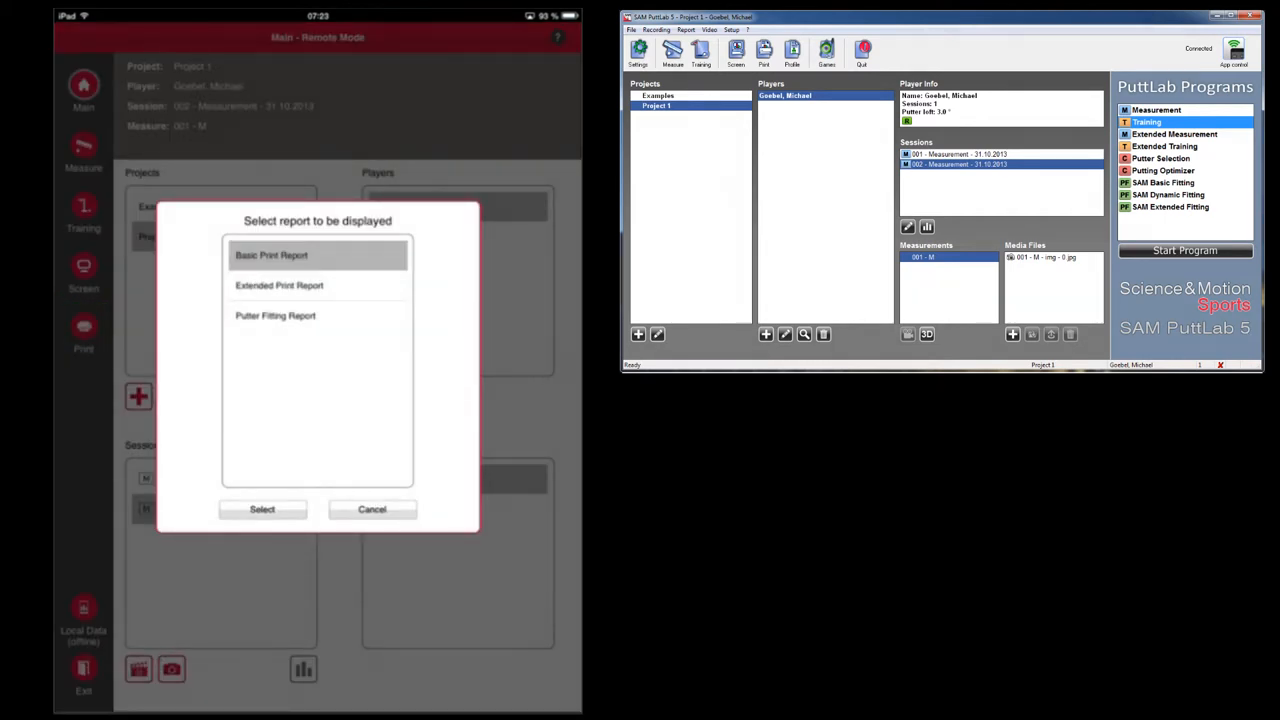
left_click(279, 285)
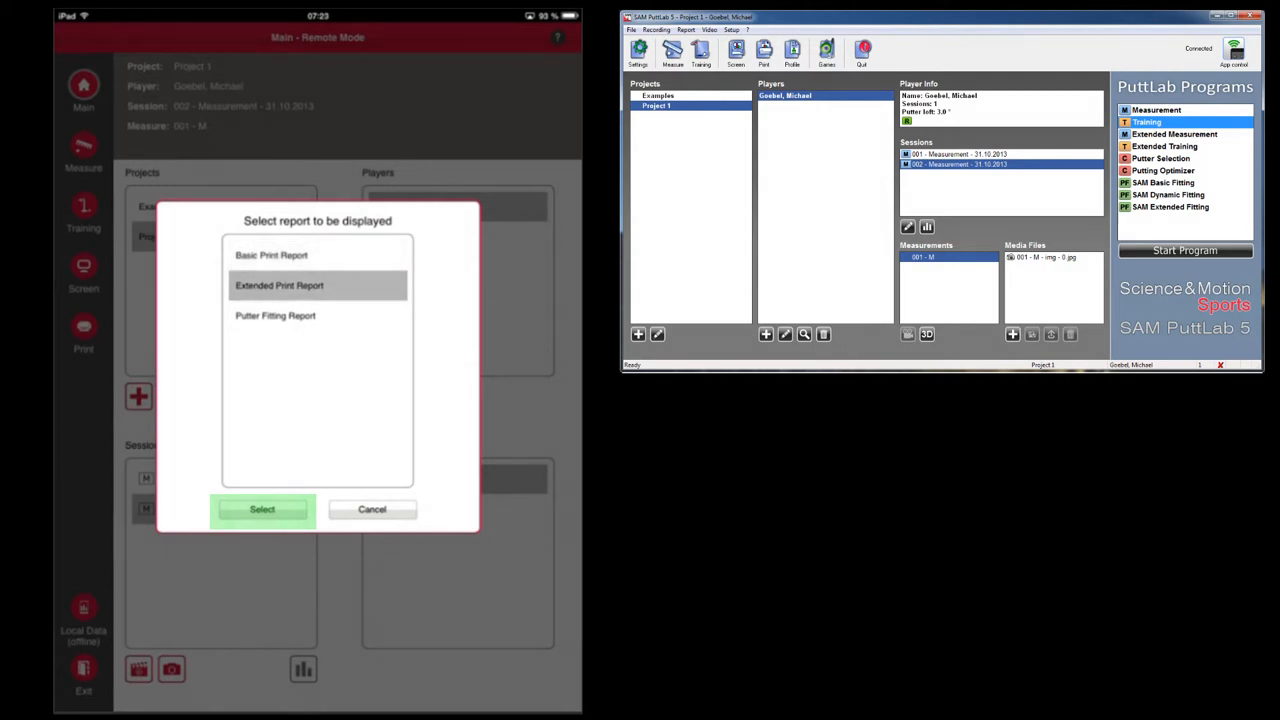
left_click(261, 509)
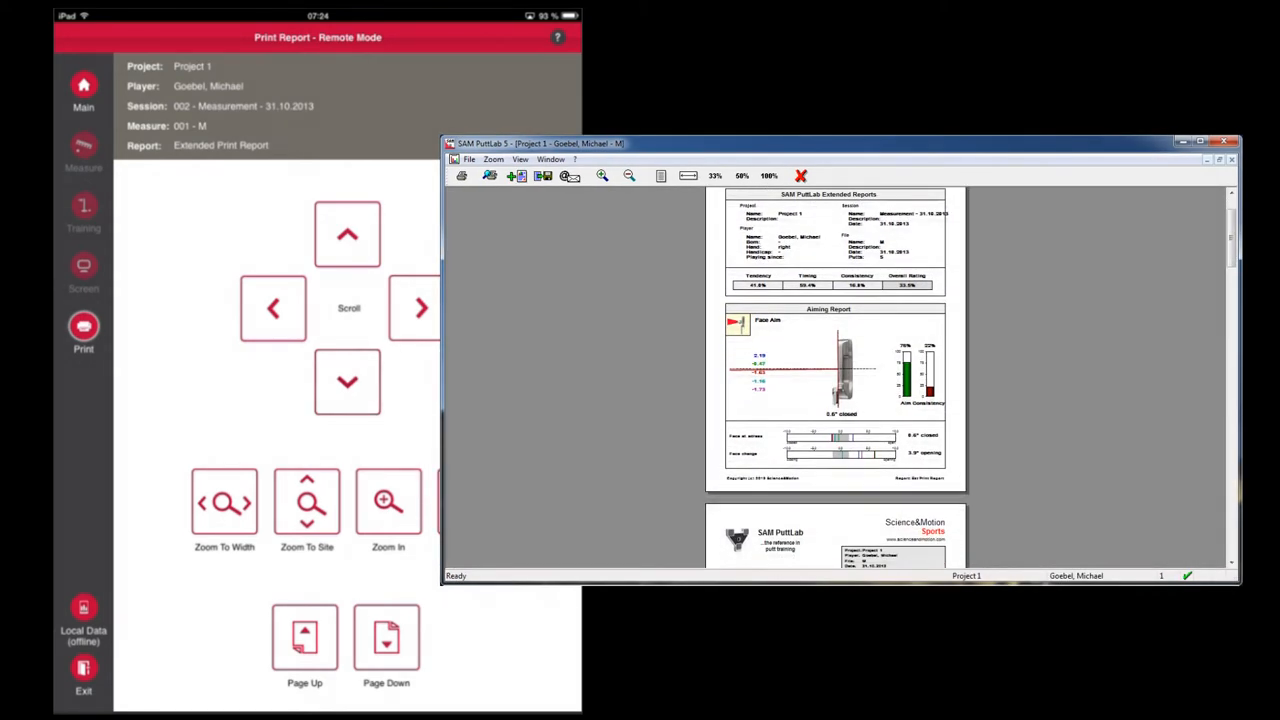
Zoom the report to width, scroll to the rating percentages, fit the page, then return to Main.
left_click(347, 234)
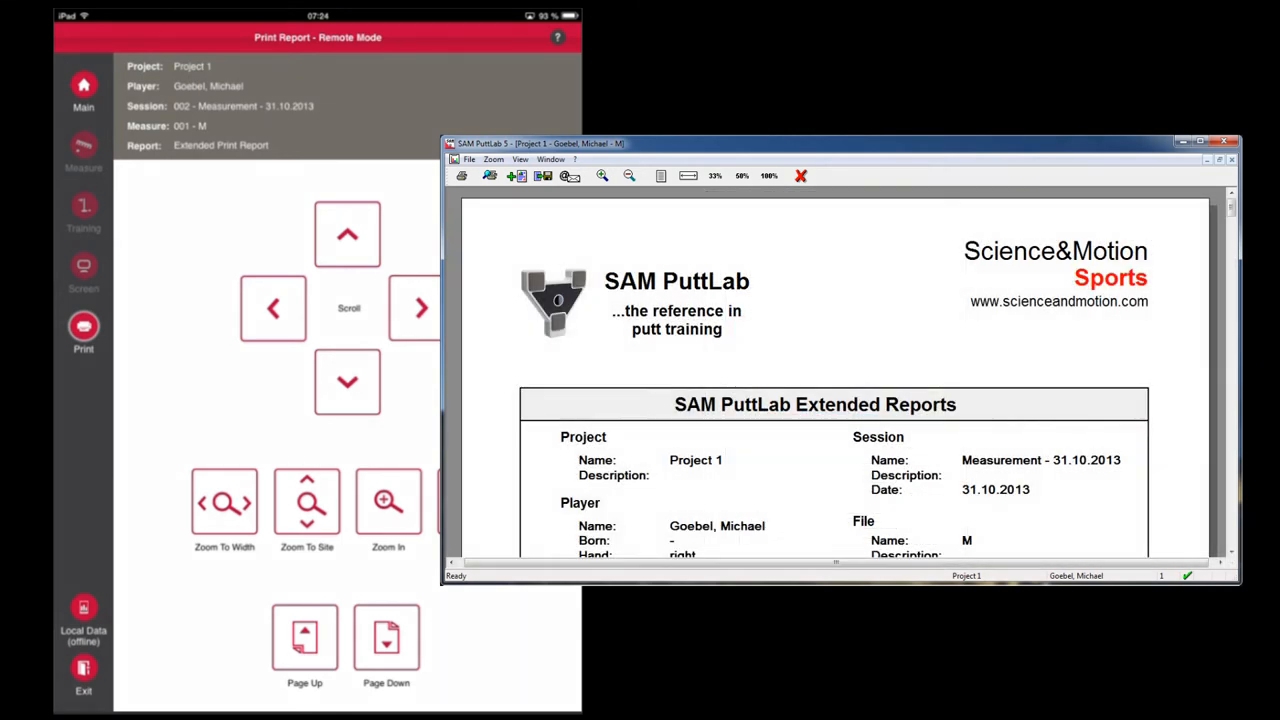
left_click(347, 381)
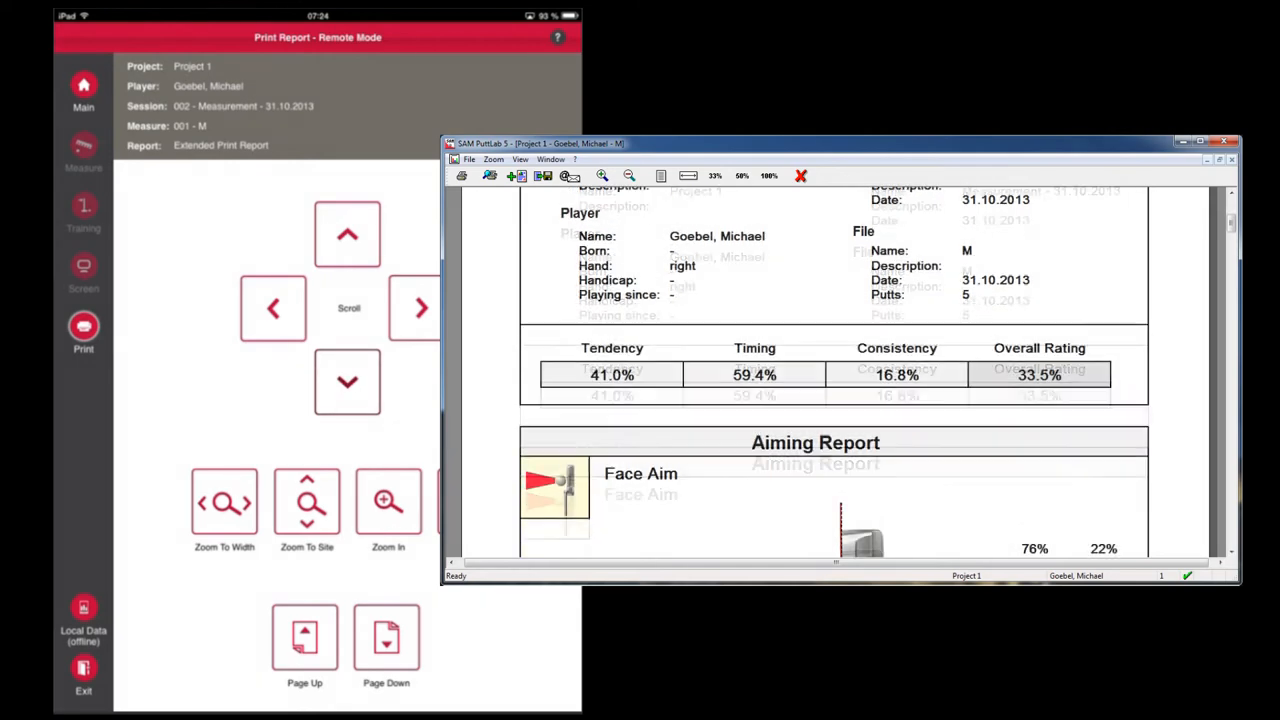
left_click(347, 382)
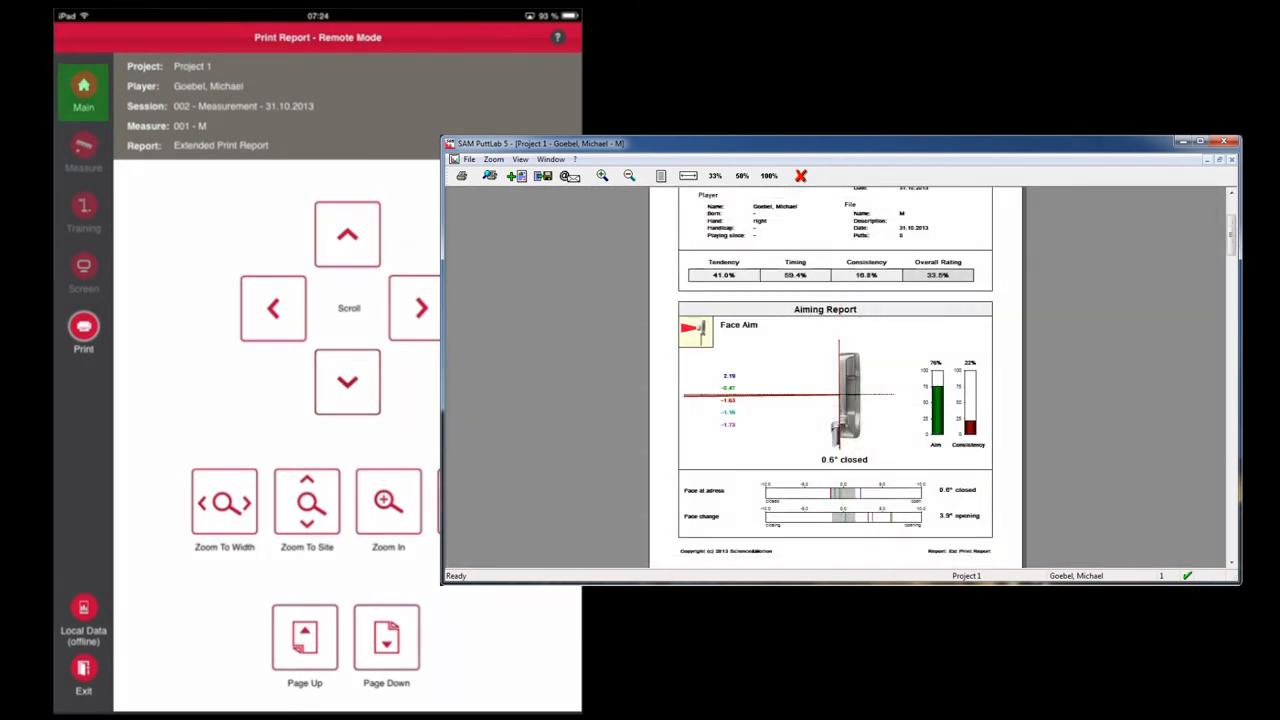
scroll("down", 3)
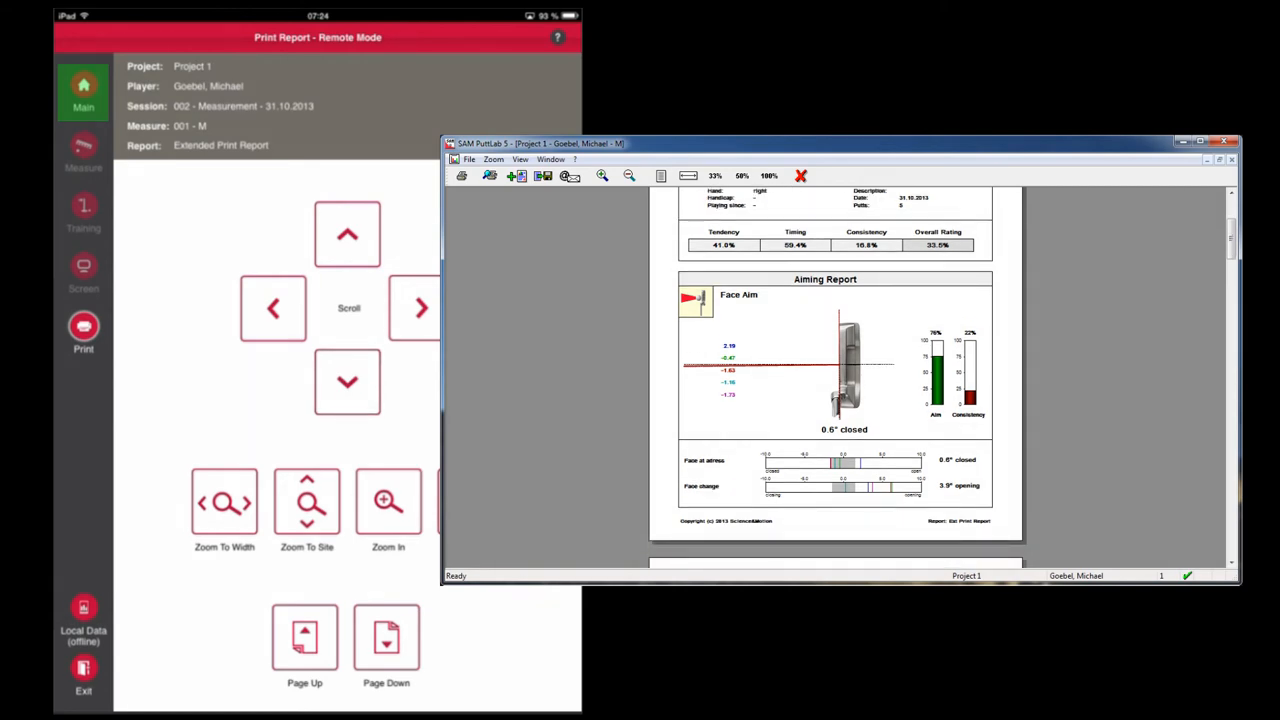
left_click(83, 90)
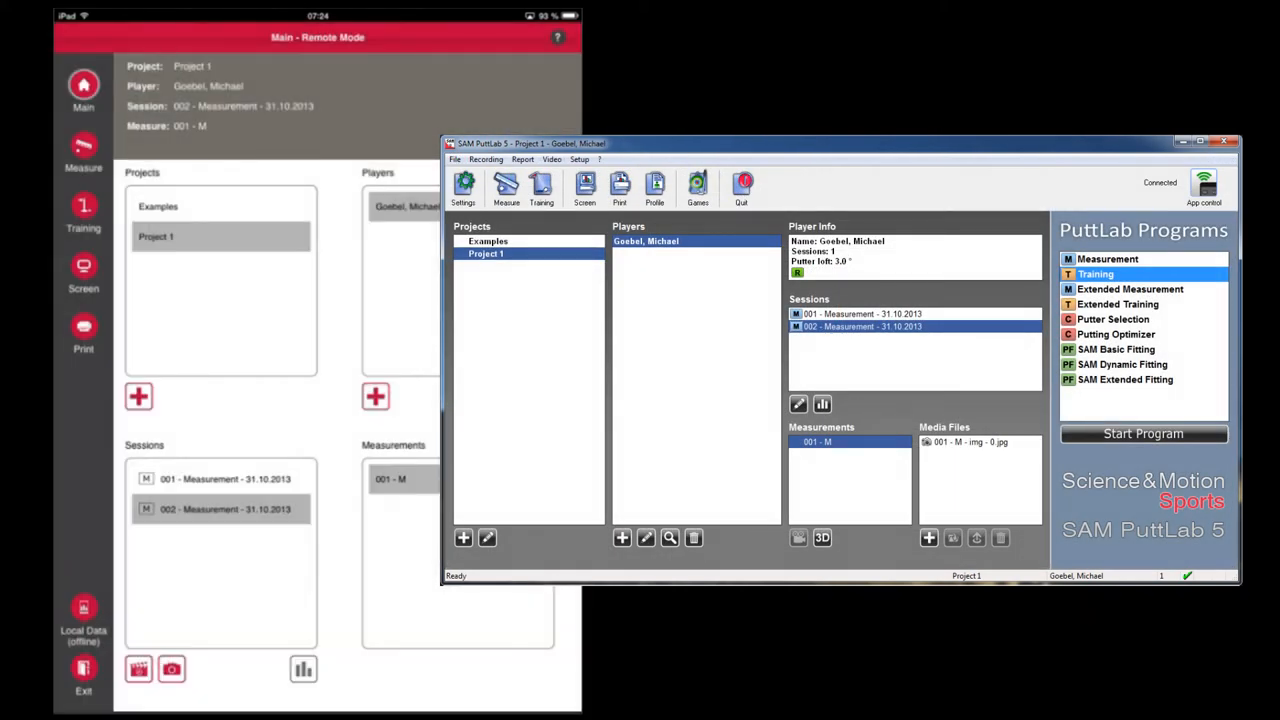